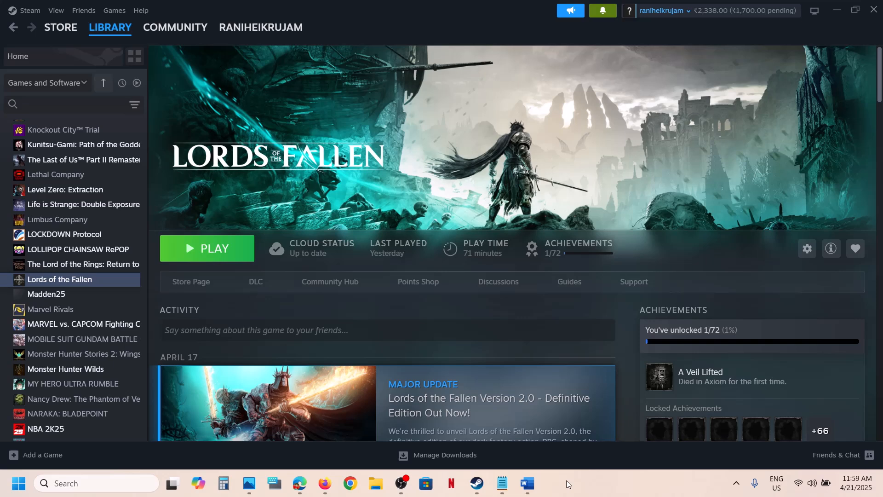
Set Lords of the Fallen's Controller override to Disable Steam Input and close Properties
left_click(527, 482)
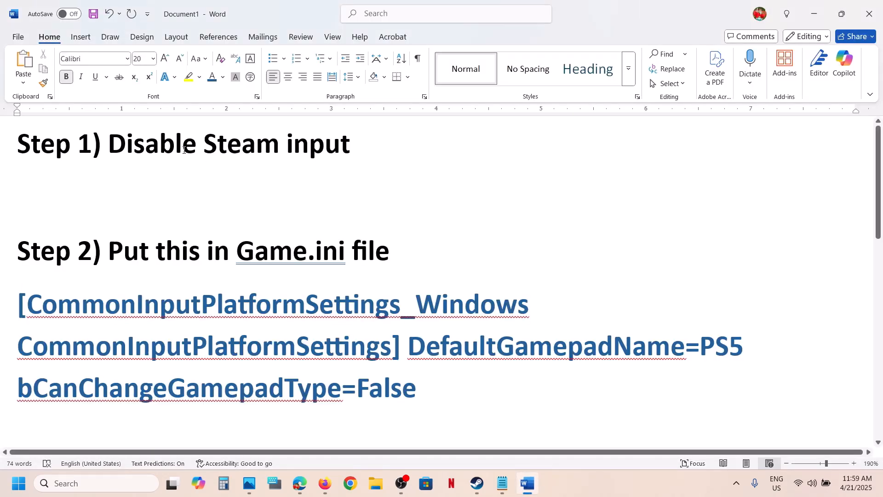
left_click(475, 483)
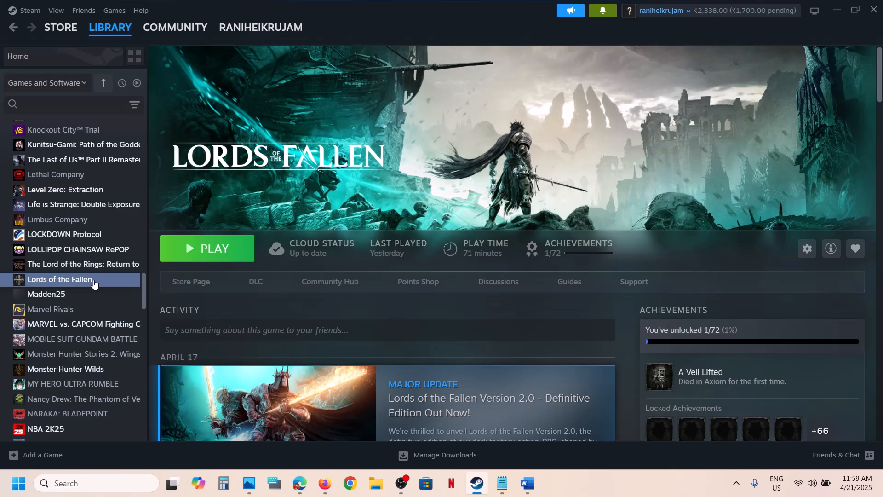
right_click(60, 279)
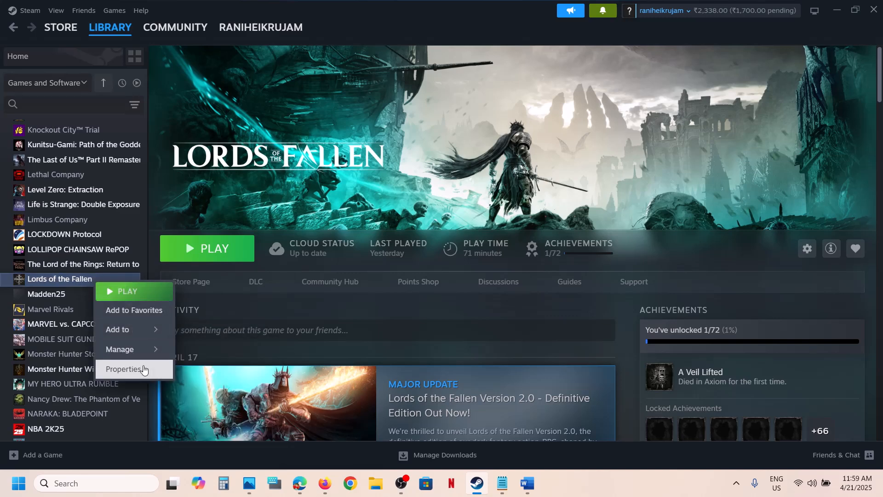
left_click(124, 369)
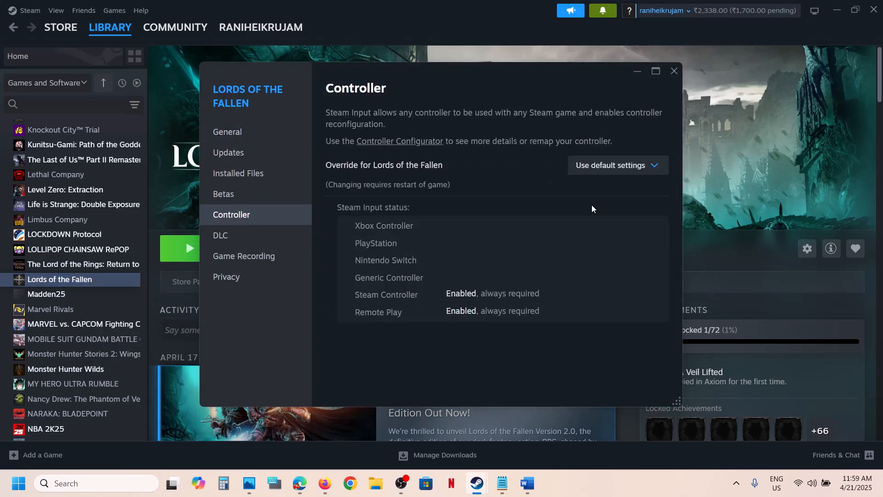
left_click(617, 165)
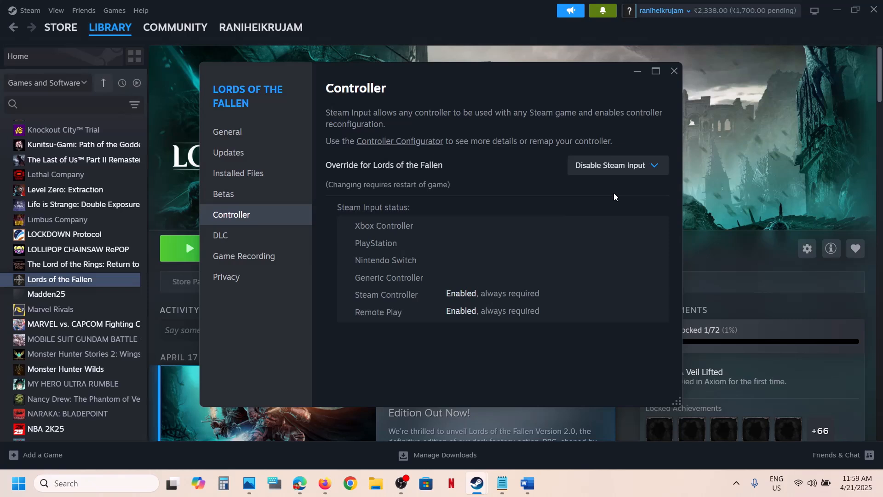
left_click(618, 165)
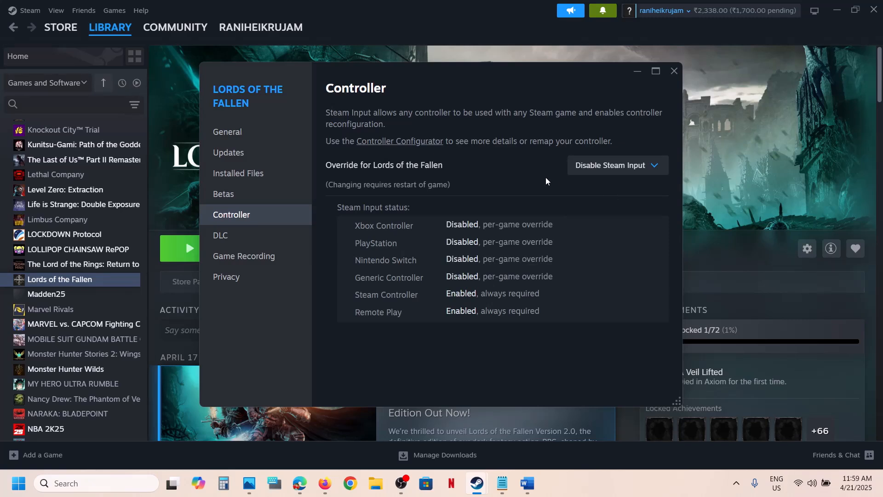
mouse_move(604, 174)
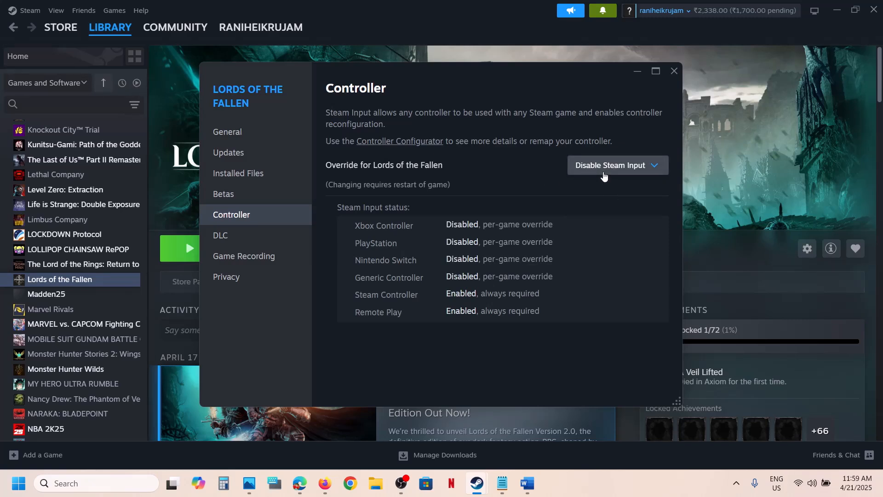
left_click(617, 165)
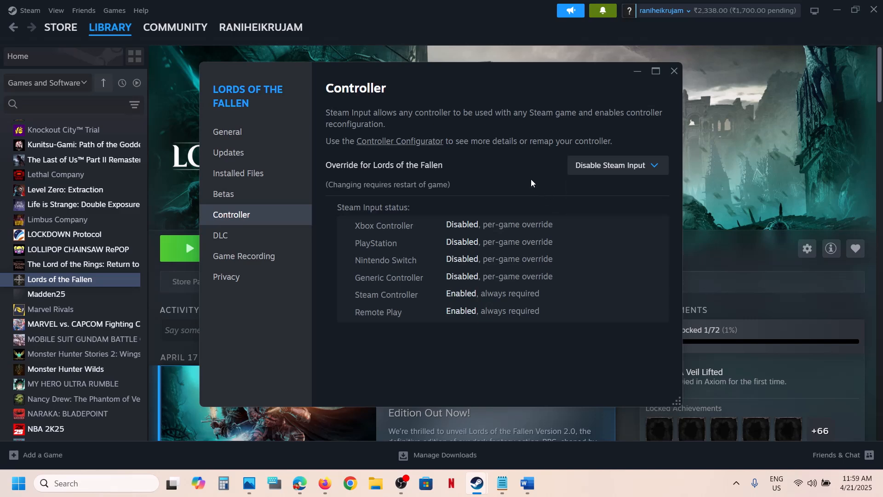
mouse_move(650, 174)
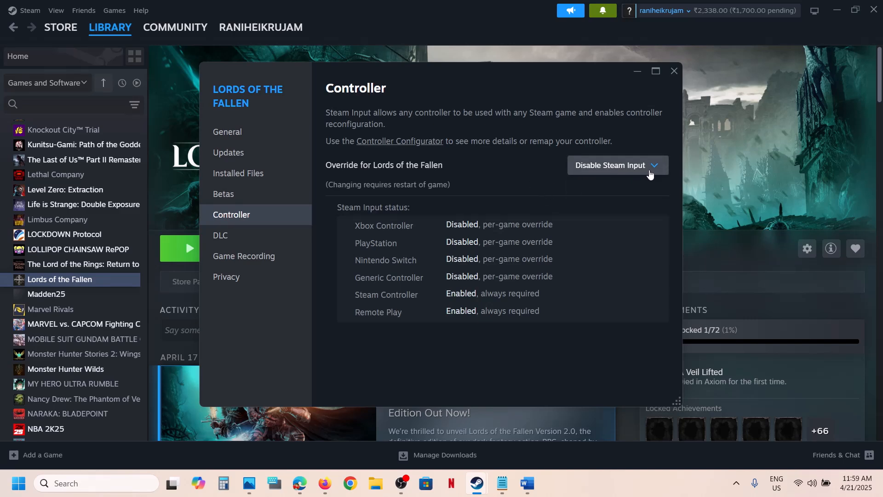
left_click(673, 71)
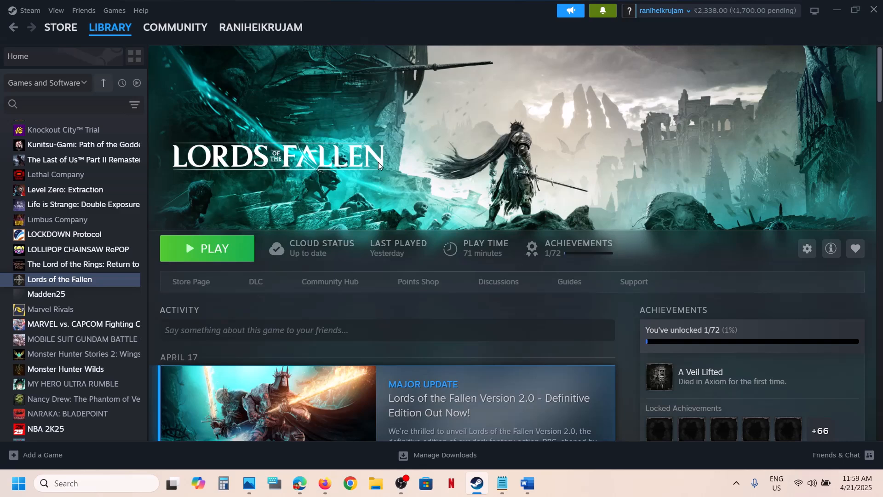
Bring up the Word notes at Step 2's CommonInputPlatformSettings Game.ini lines
left_click(533, 483)
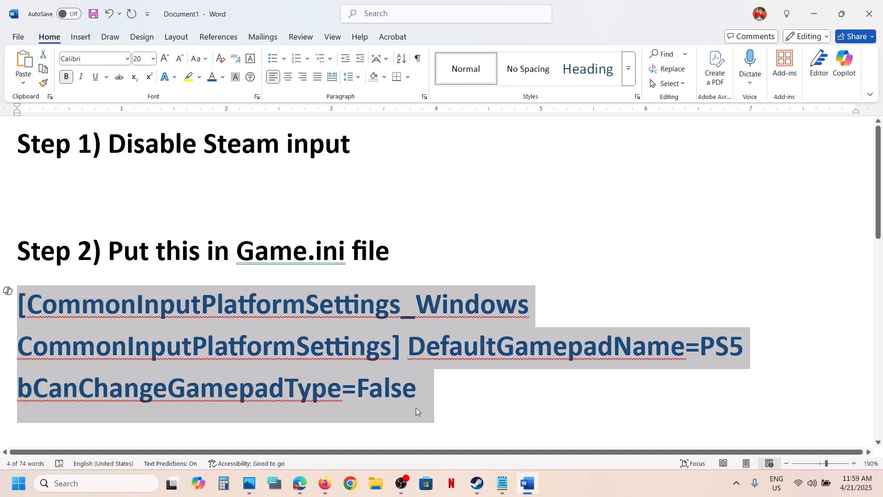
Browse to AppData\Local\LOTF2\Saved\Config\Windows in File Explorer and select Game.ini
left_click(375, 483)
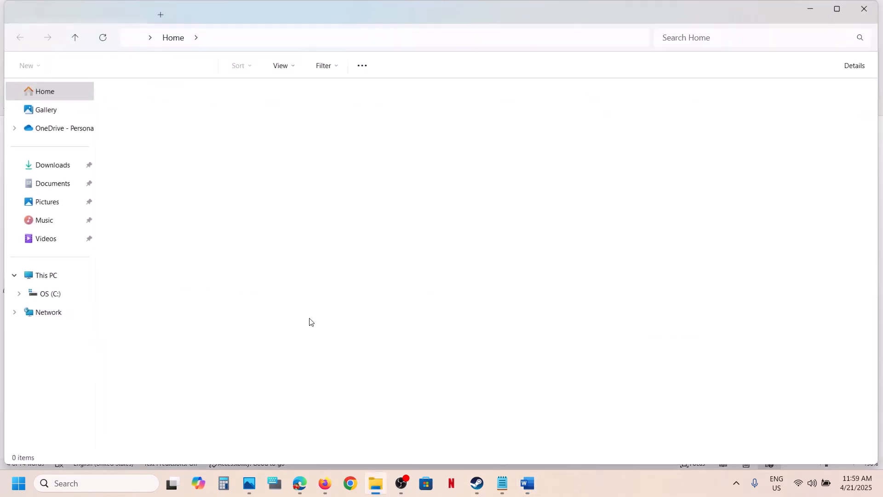
left_click(46, 275)
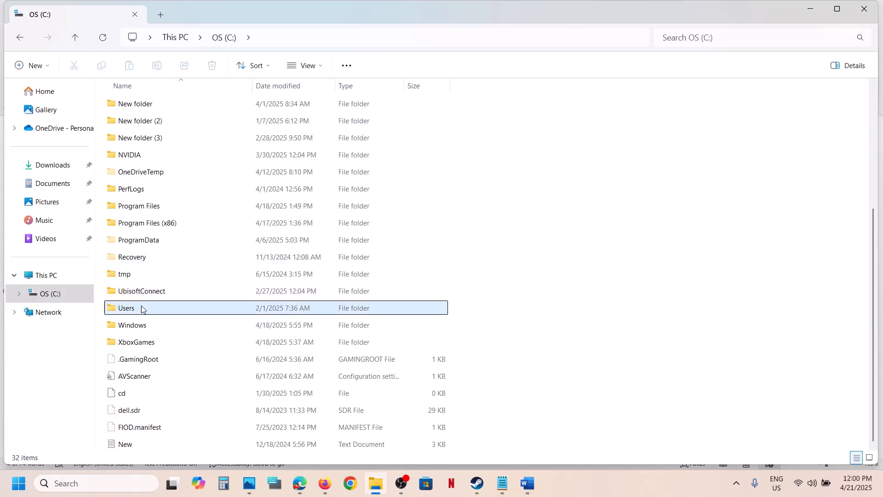
double_click(125, 308)
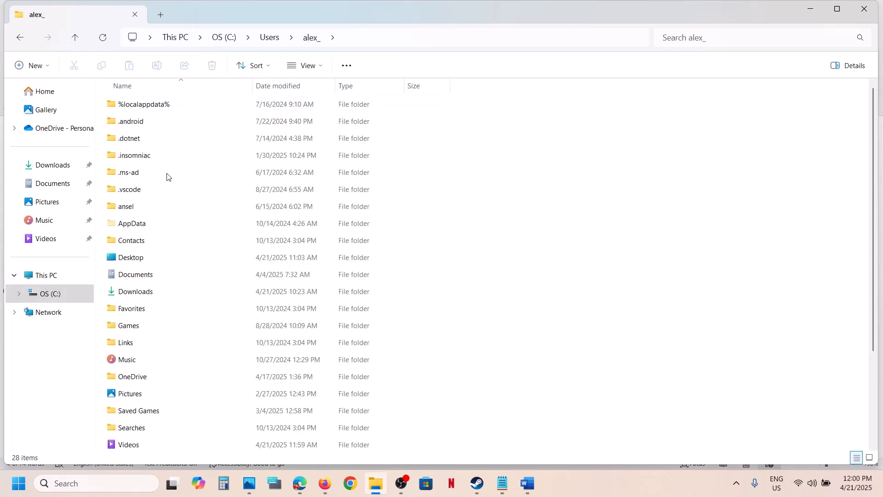
left_click(132, 223)
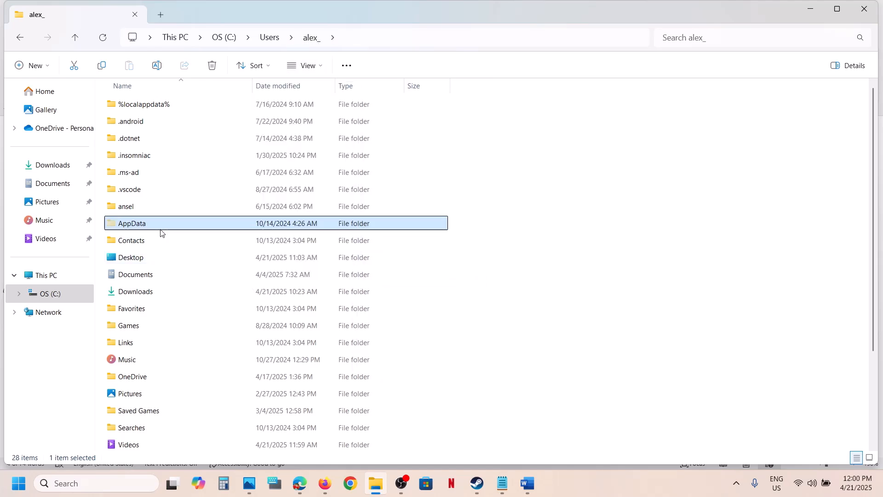
double_click(133, 223)
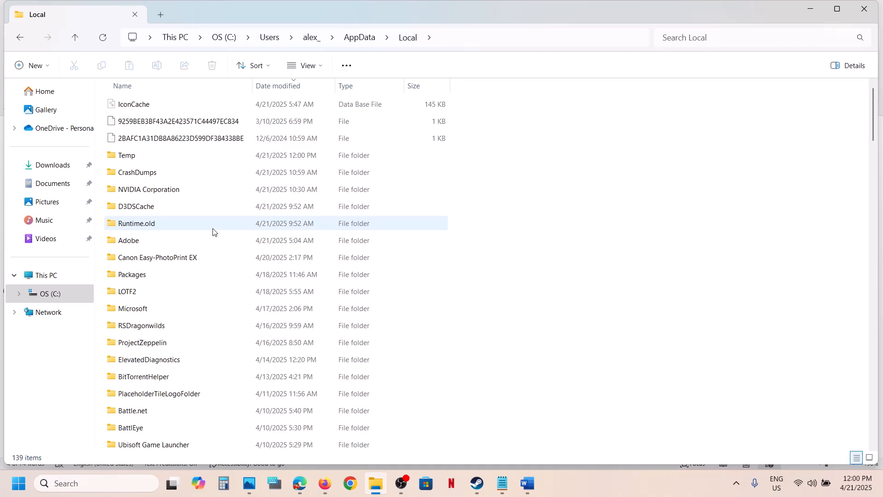
left_click(128, 291)
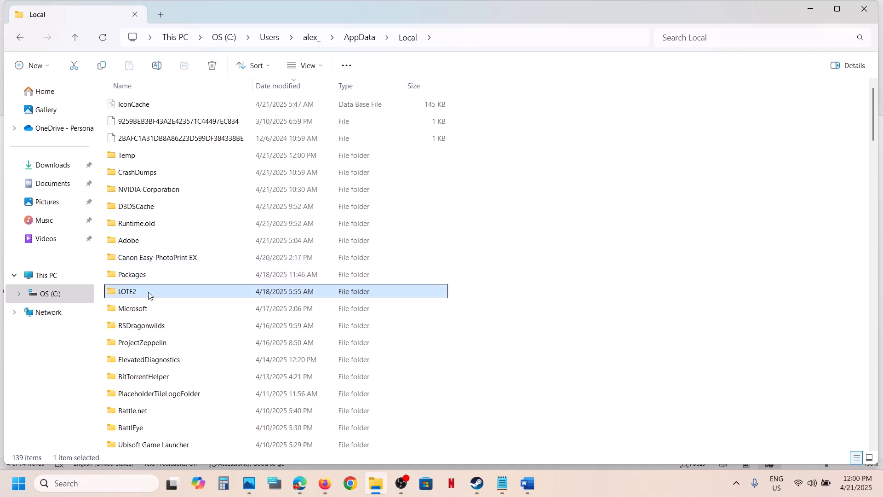
double_click(127, 291)
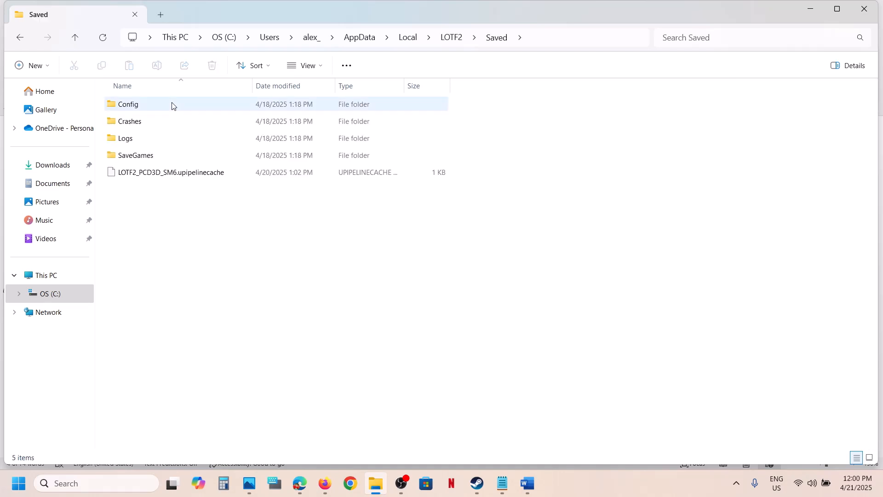
double_click(128, 104)
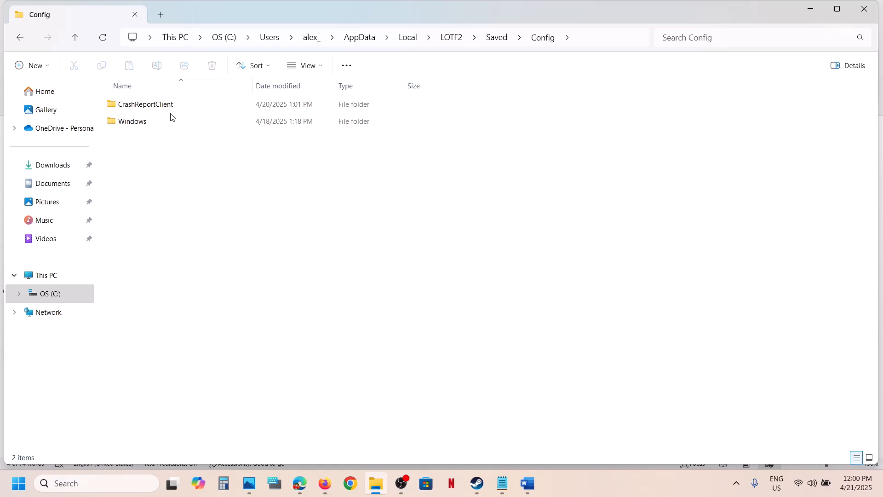
double_click(131, 121)
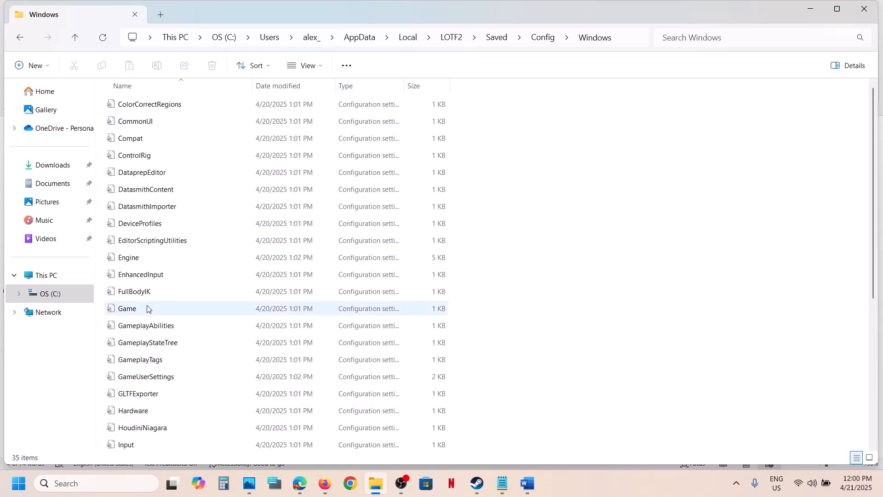
left_click(127, 308)
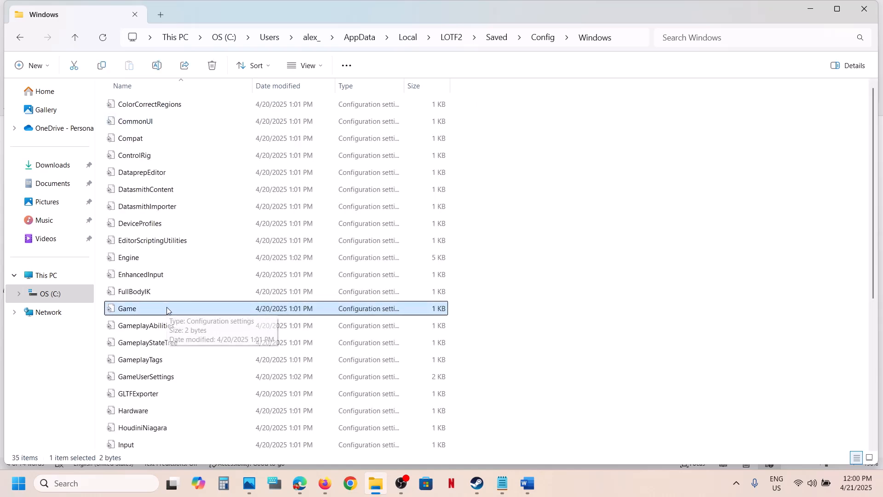
Add the CommonInputPlatformSettings header, DefaultGamepadName and bCanChangeGamepadType lines to Game.ini
double_click(128, 308)
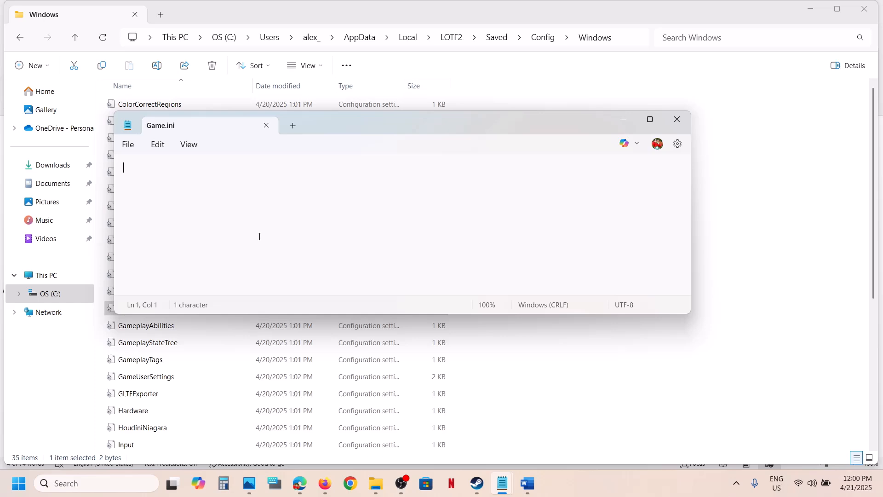
type("[CommonInputPlatformSettings_Windows CommonInputPlatformSettings] DefaultGamepadName=PS5 bCanChangeGamepadType=False")
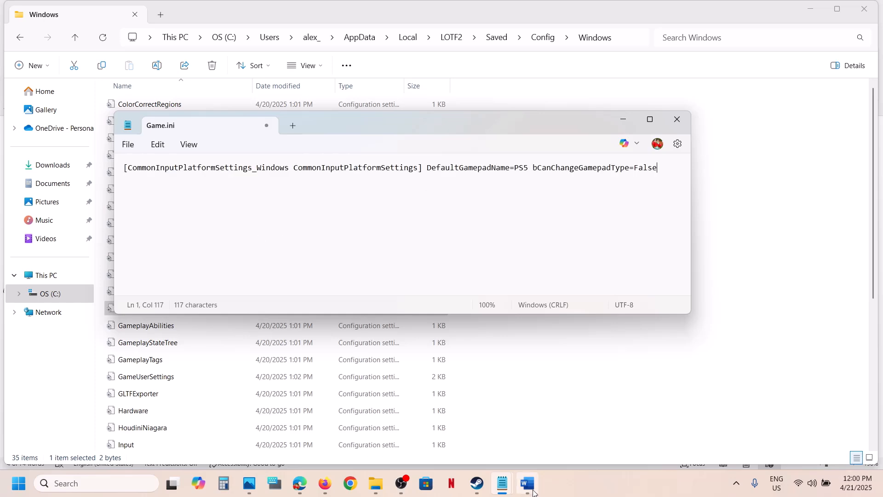
left_click(527, 482)
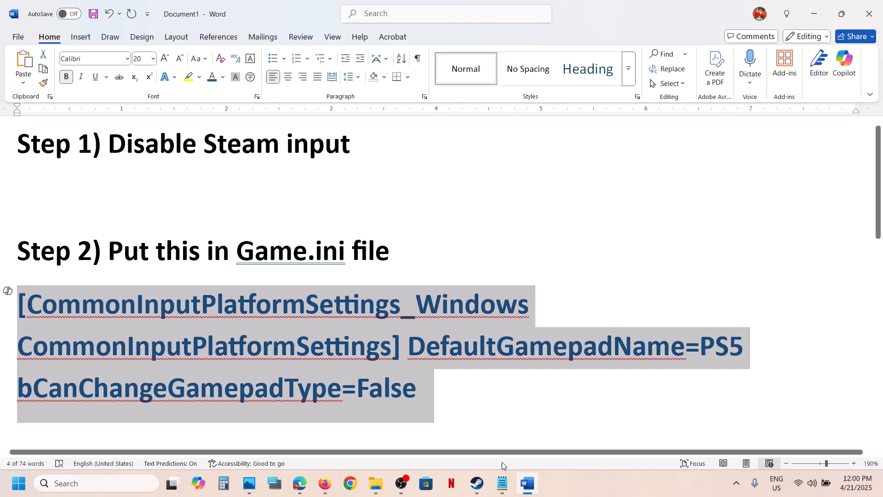
mouse_move(502, 482)
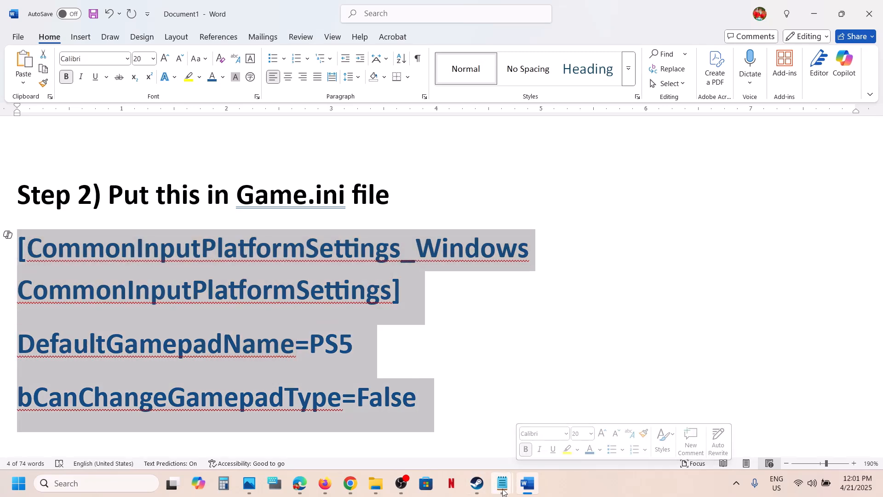
left_click(501, 483)
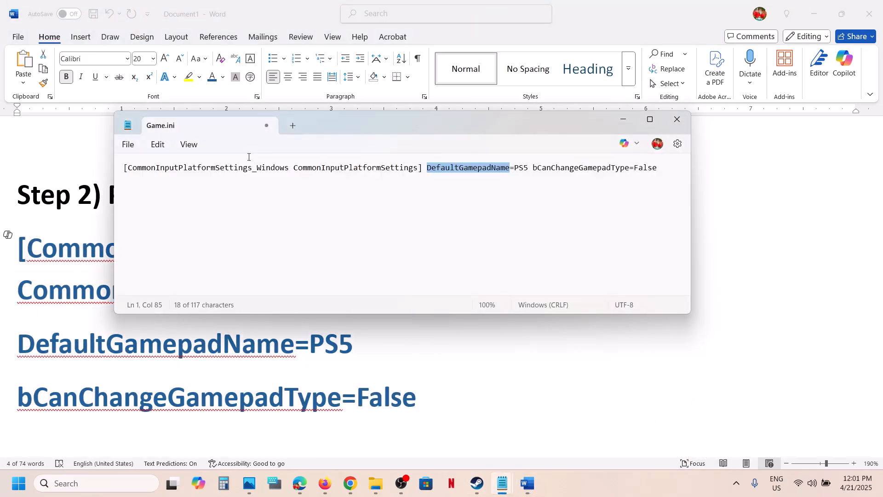
left_click(215, 167)
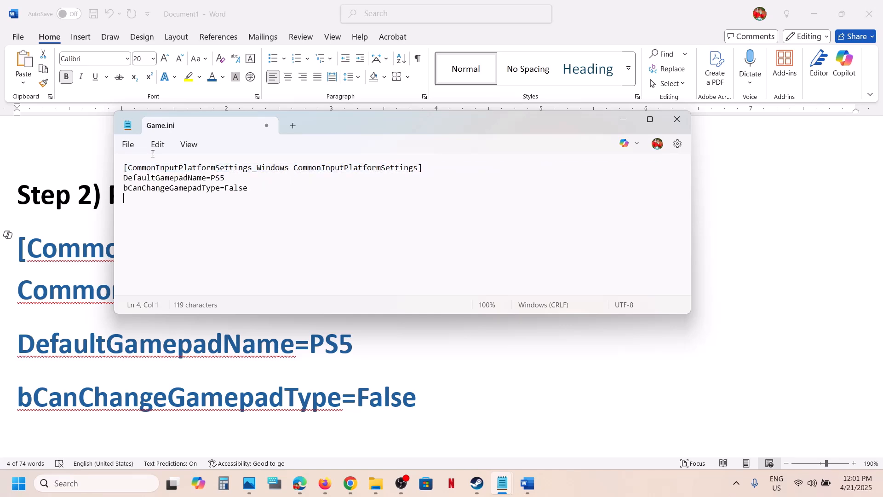
left_click(128, 144)
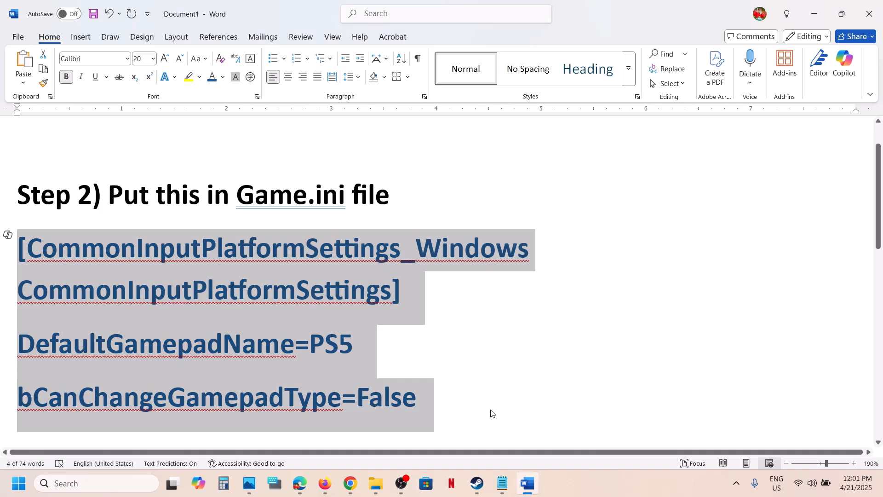
left_click(477, 482)
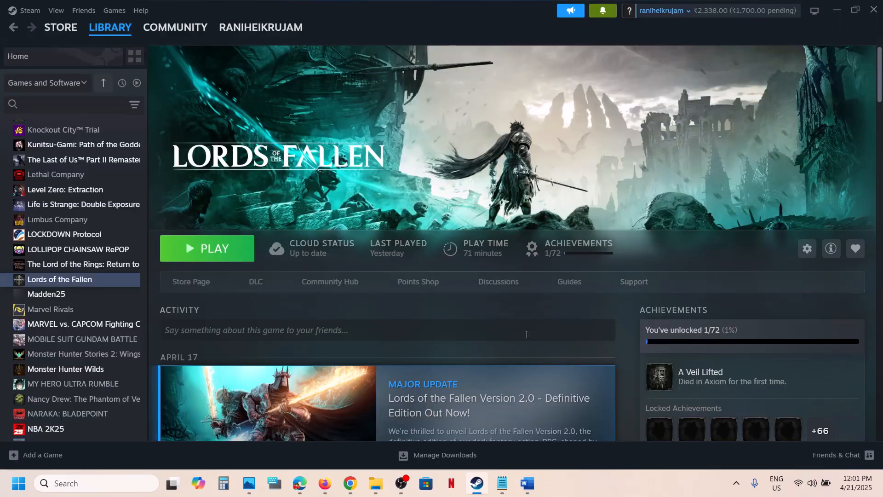
Select the Step 3 text in Word and scroll past Step 4 to Step 5
left_click(535, 483)
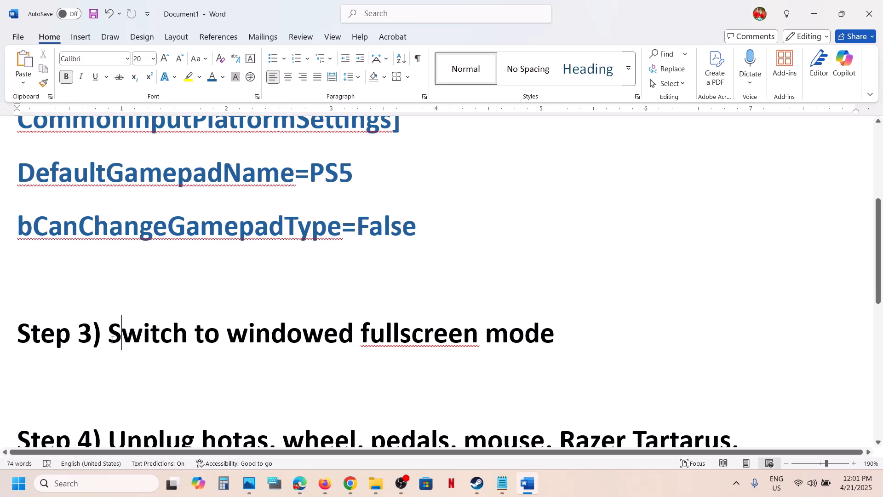
left_click(526, 333)
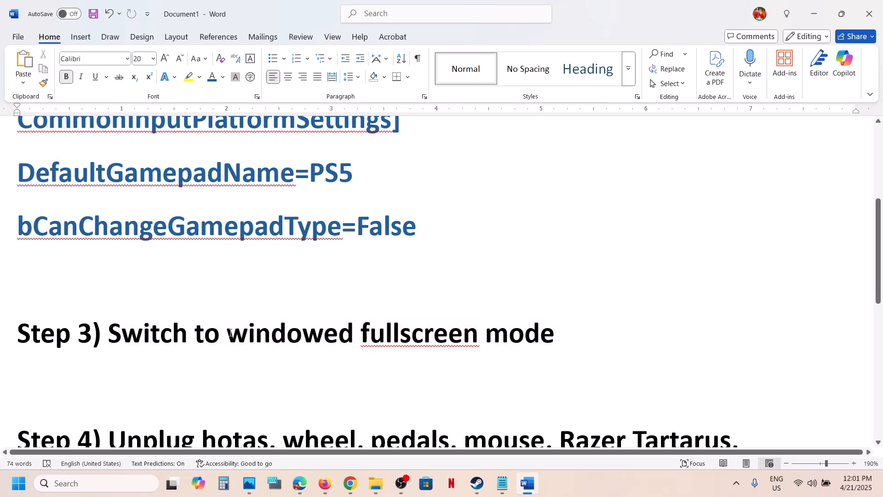
left_click_drag(226, 332, 553, 332)
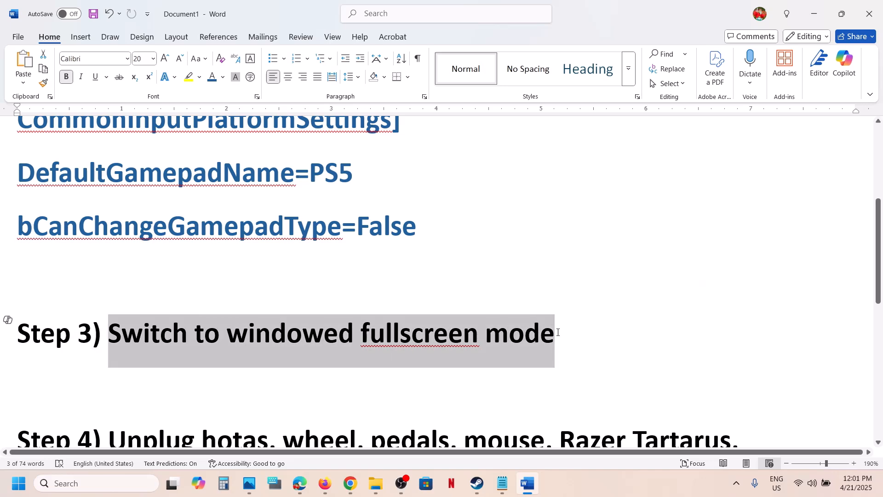
scroll("down", 3)
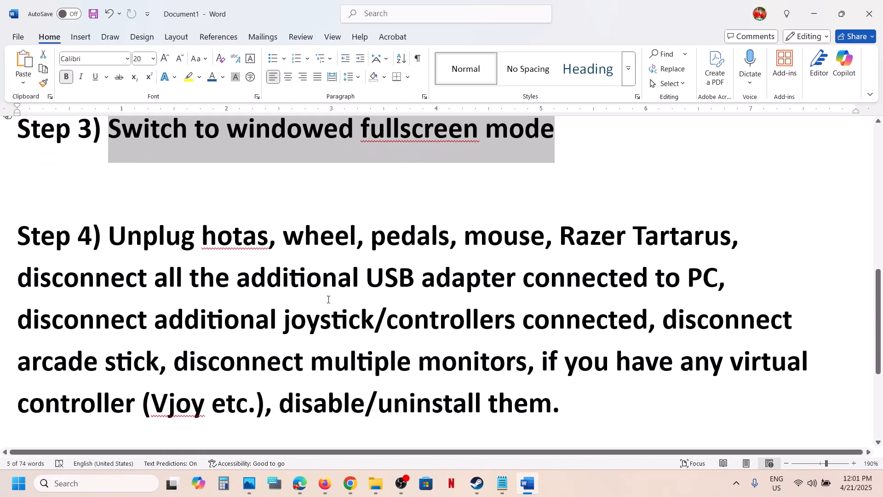
scroll("down", 3)
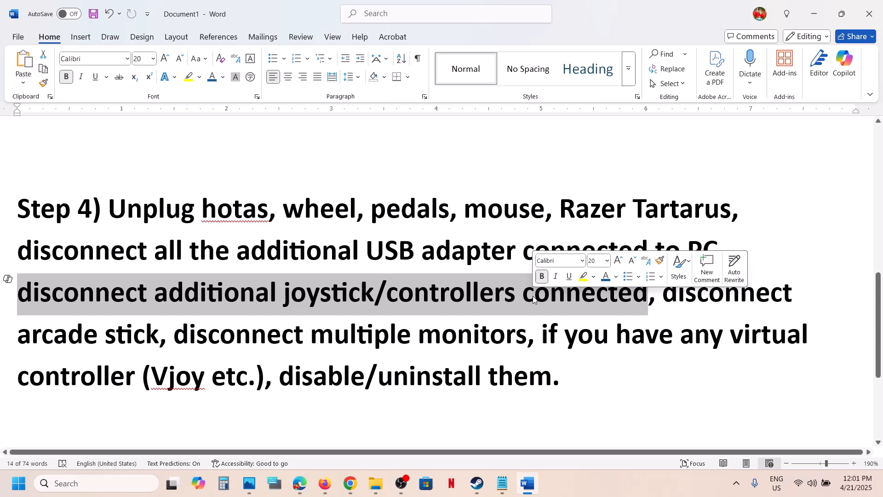
mouse_move(664, 294)
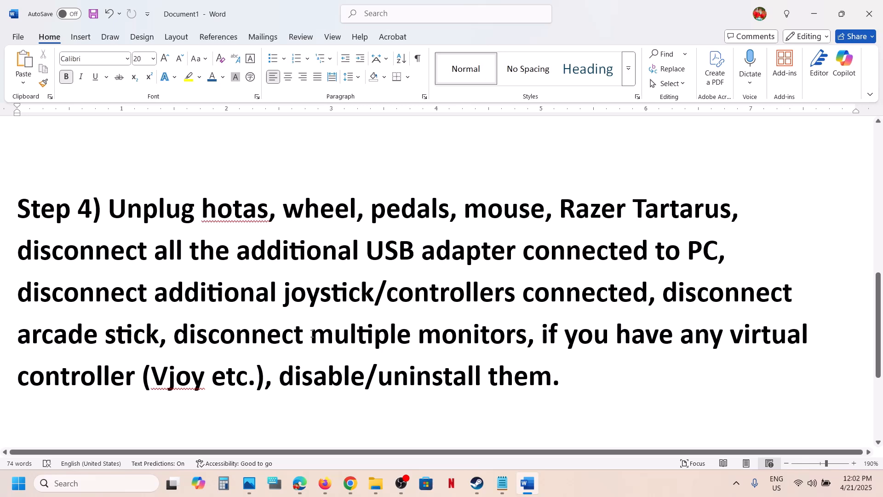
scroll("down", 3)
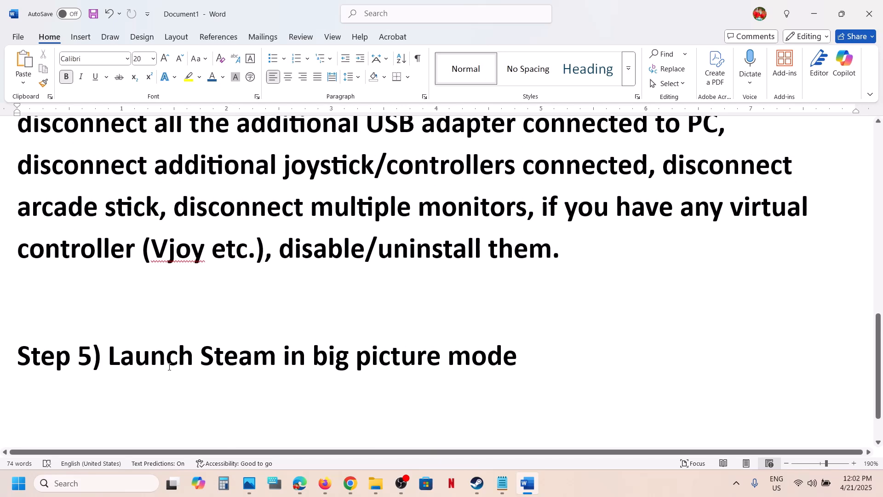
Enter Steam Big Picture mode and open Lords of the Fallen from Recent Games
left_click(476, 483)
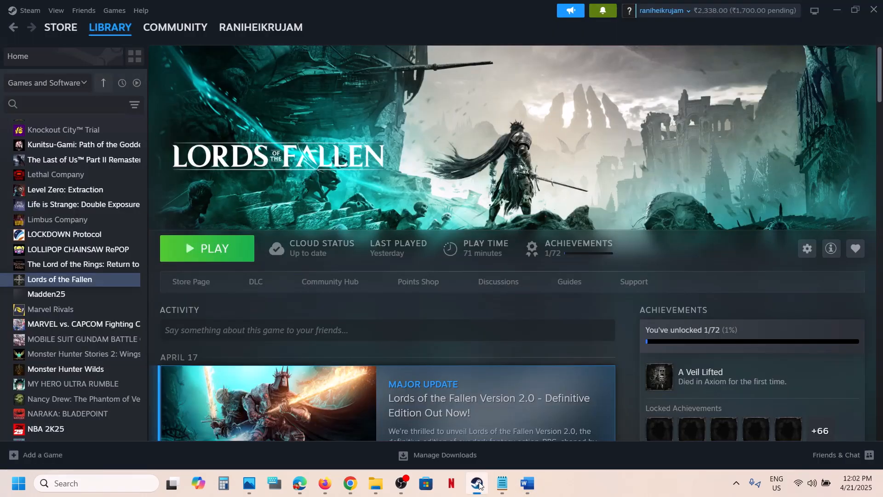
mouse_move(814, 10)
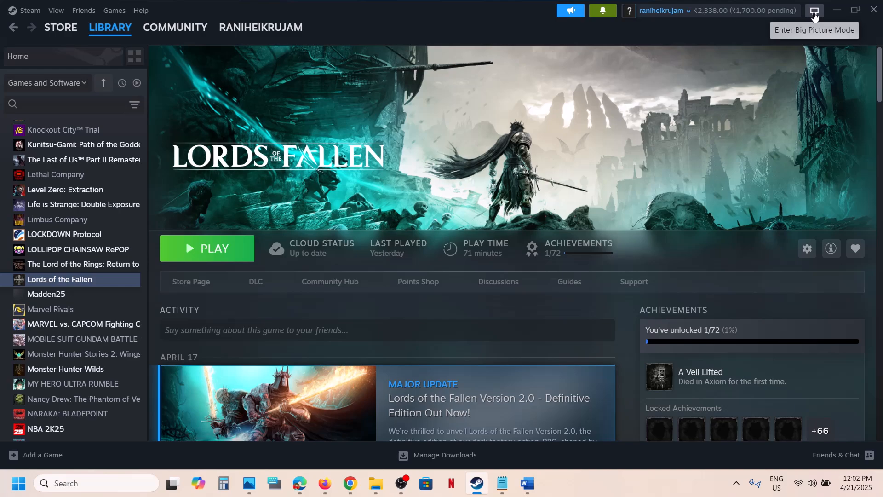
left_click(521, 482)
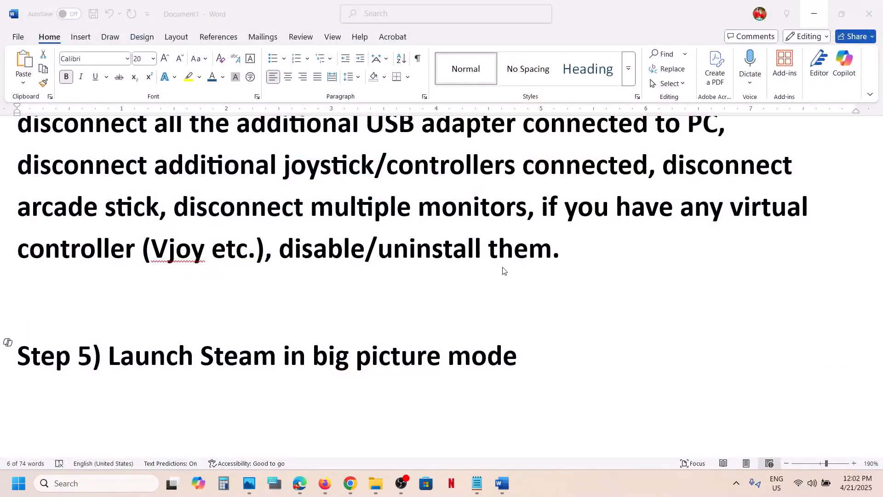
left_click(403, 481)
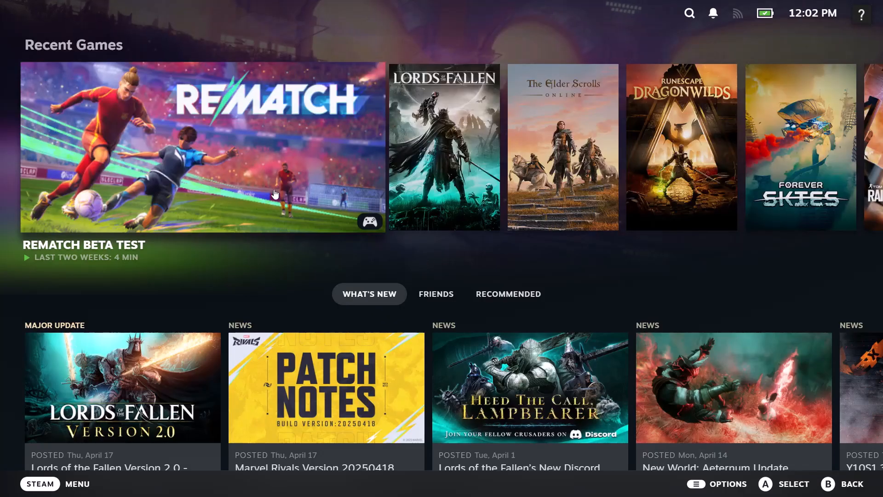
mouse_move(461, 142)
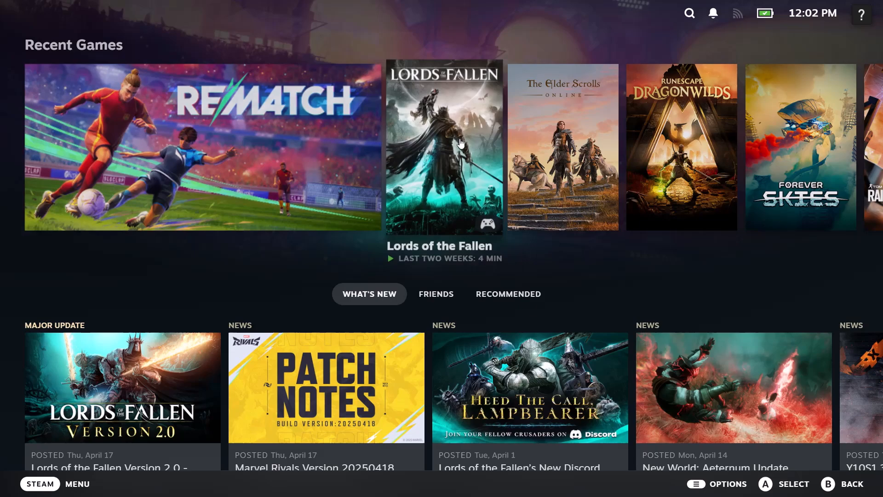
left_click(444, 142)
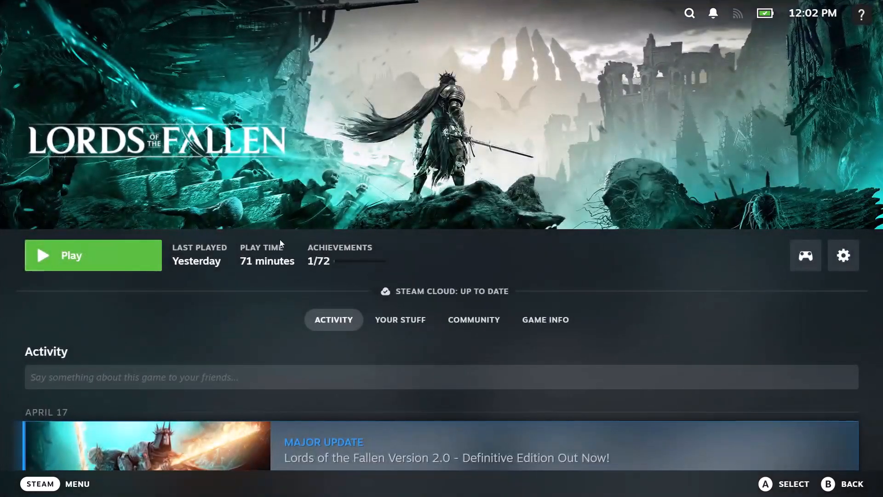
left_click(501, 482)
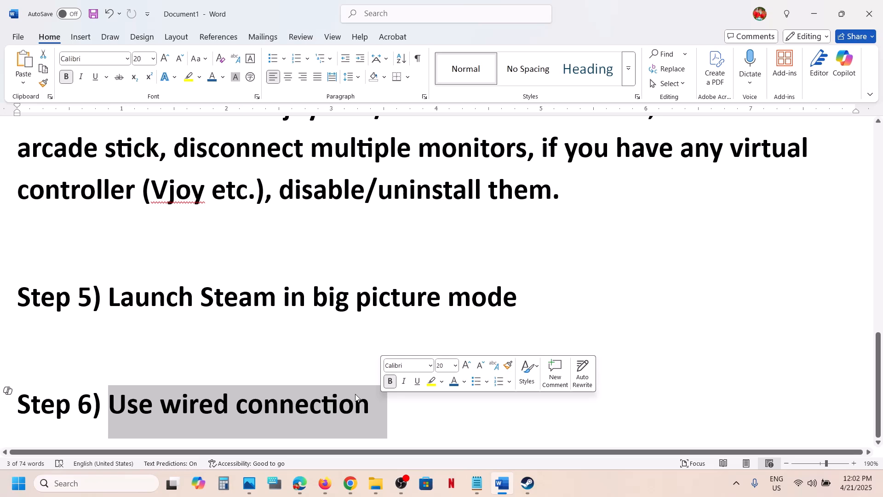
Deselect the Step 6 wired-connection text in Word and switch back to Steam
left_click(538, 458)
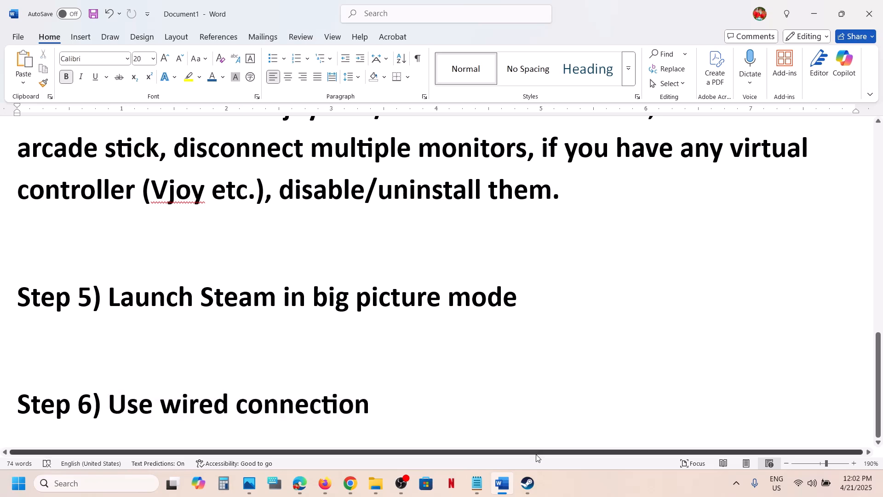
left_click(527, 483)
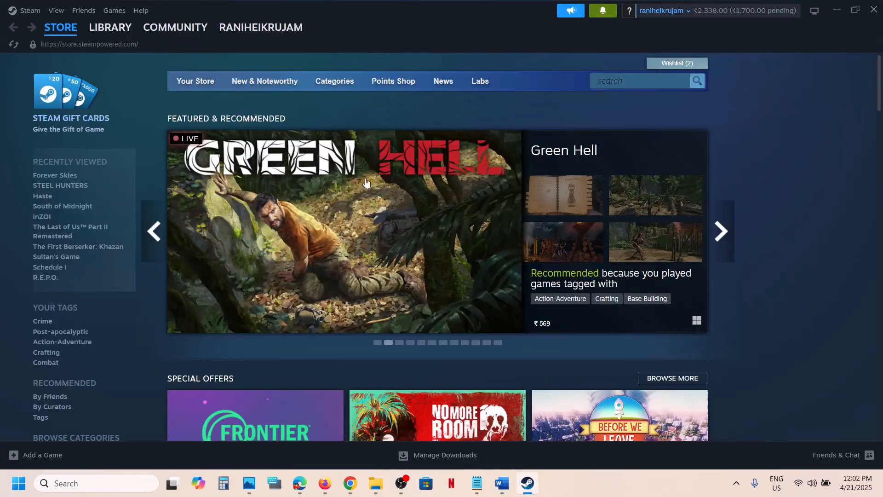
Go to the Steam Library and select Lords of the Fallen
left_click(110, 27)
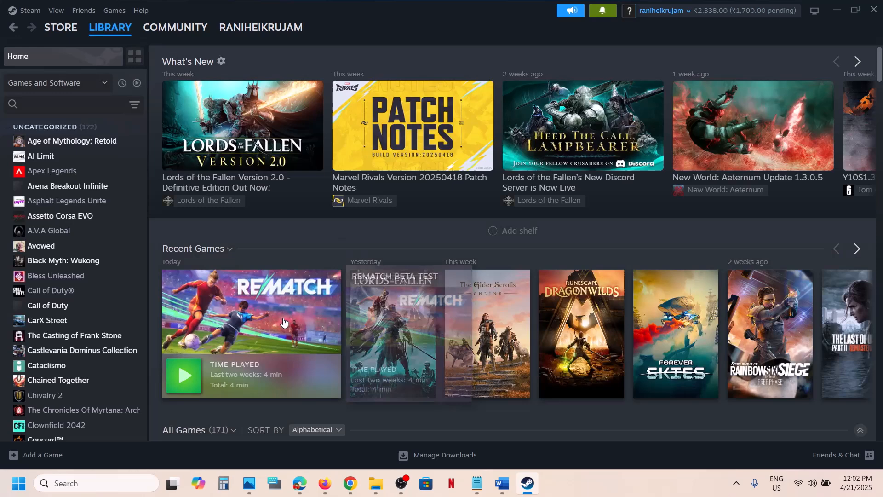
left_click(59, 279)
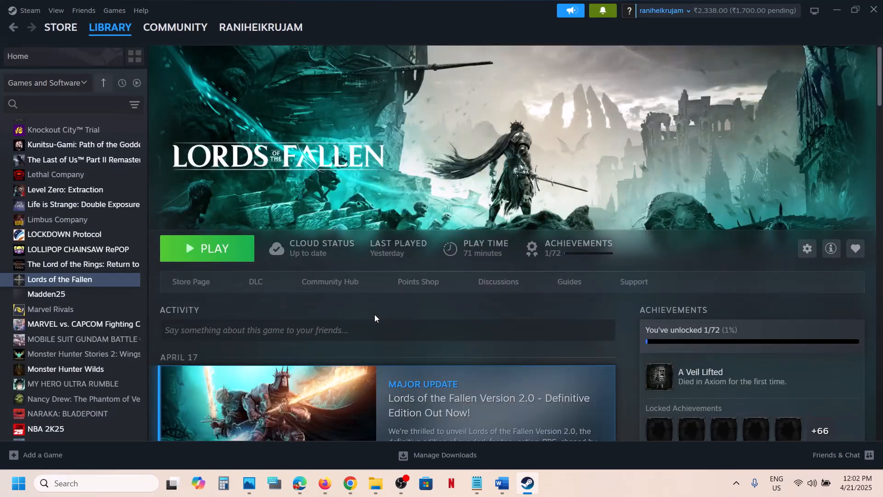